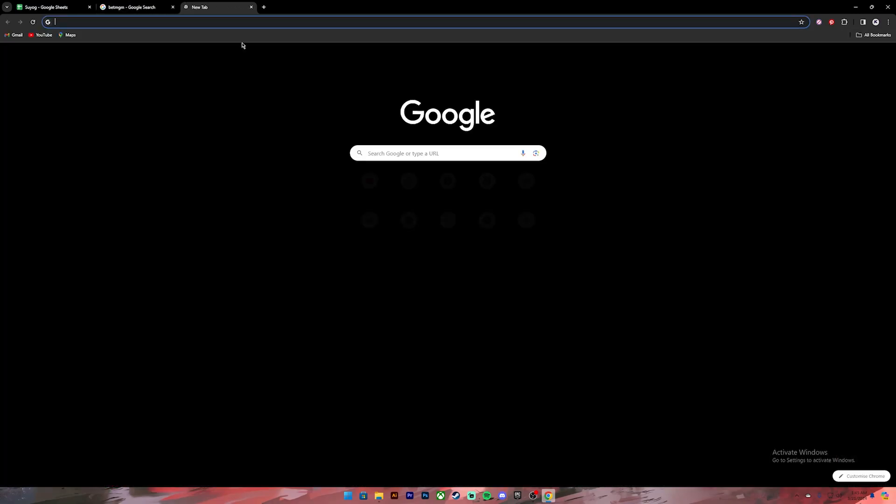
Enter the BetMGM address to load the sportsbook showing Men's March Matchups odds.
type("bet")
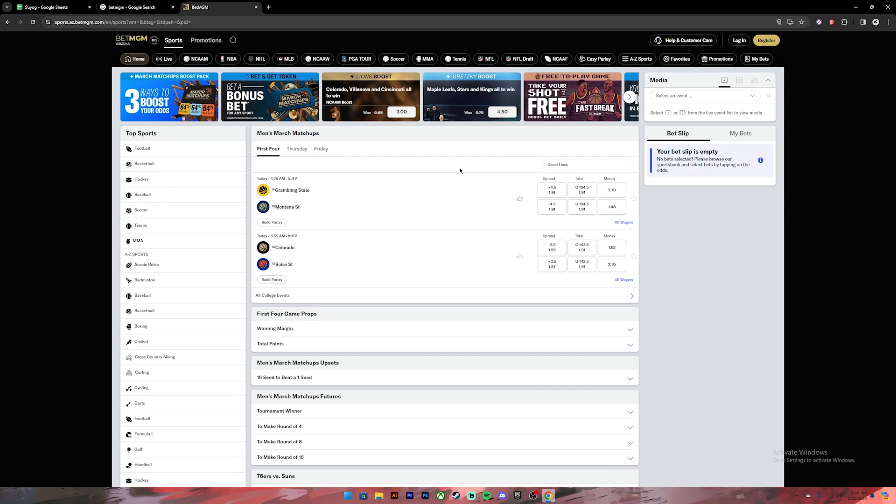
mouse_move(461, 171)
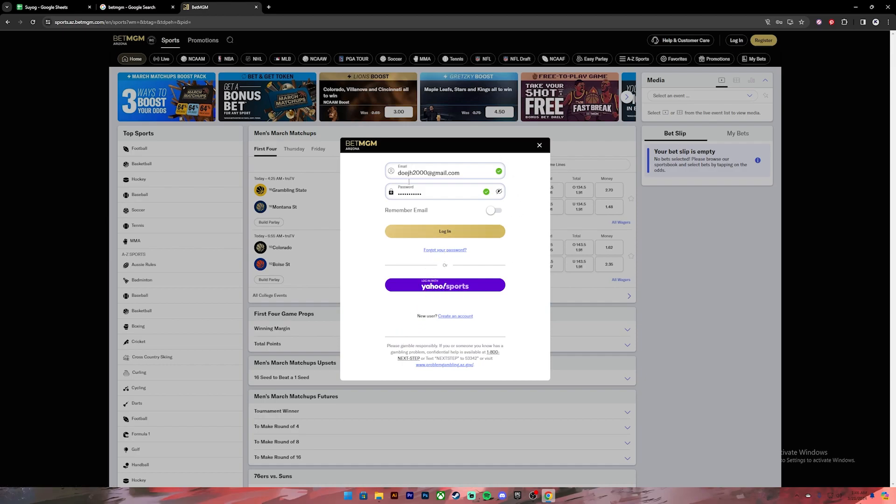
Submit the BetMGM login details to show the account balance and unverified-account notice.
left_click(445, 231)
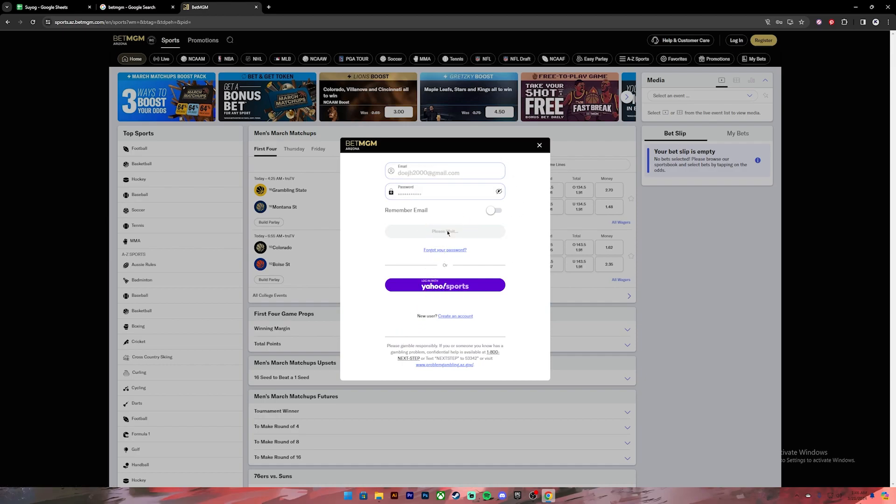
left_click(445, 231)
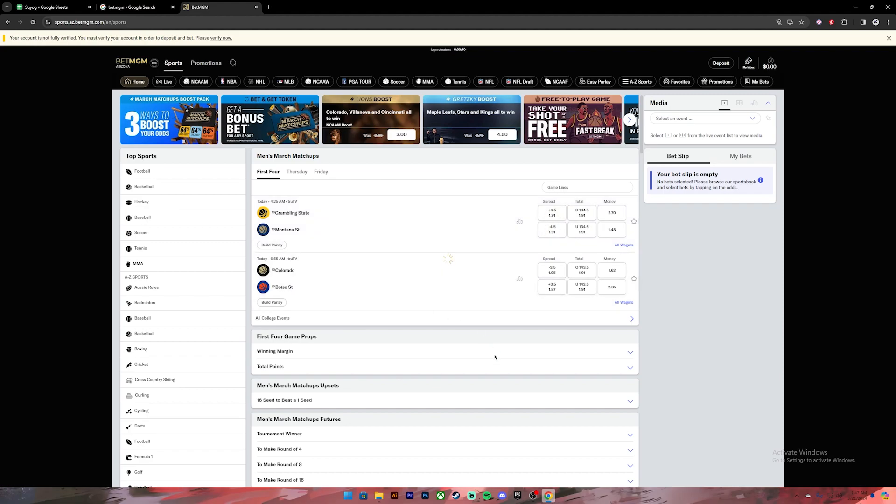
Swap the Grambling State +4.5 spread on the slip for the Over 134.5 total.
left_click(552, 212)
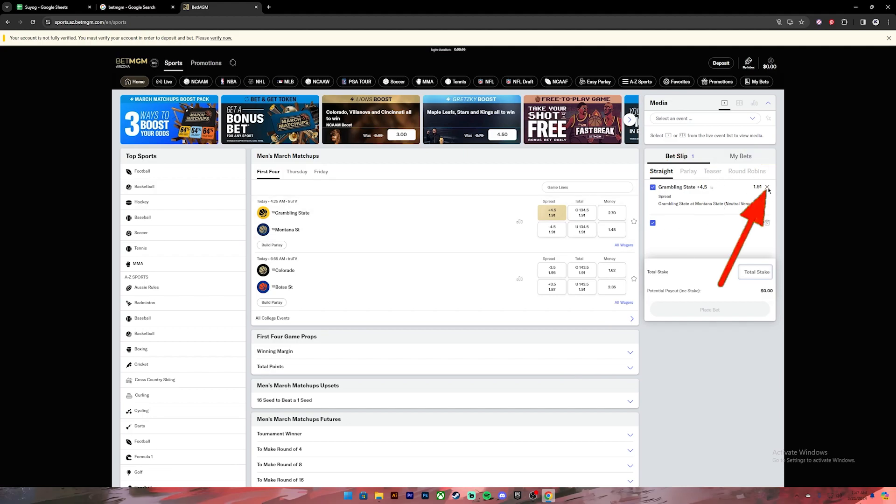
left_click(768, 186)
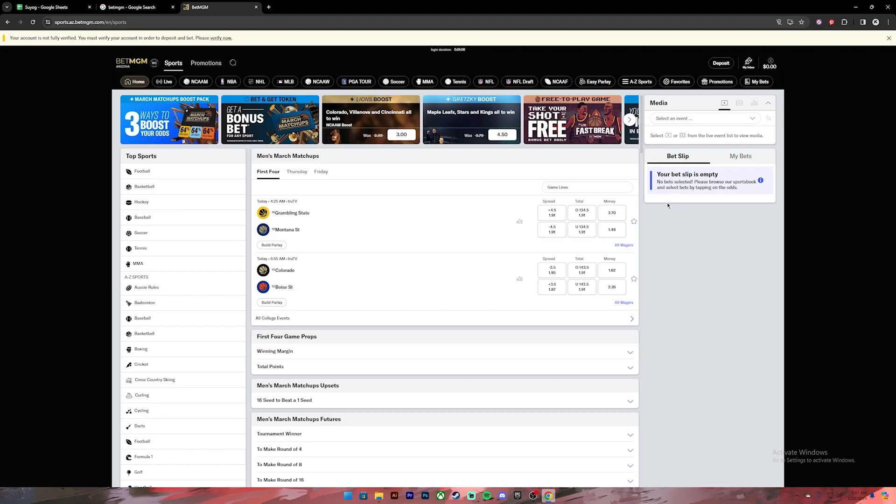
left_click(582, 210)
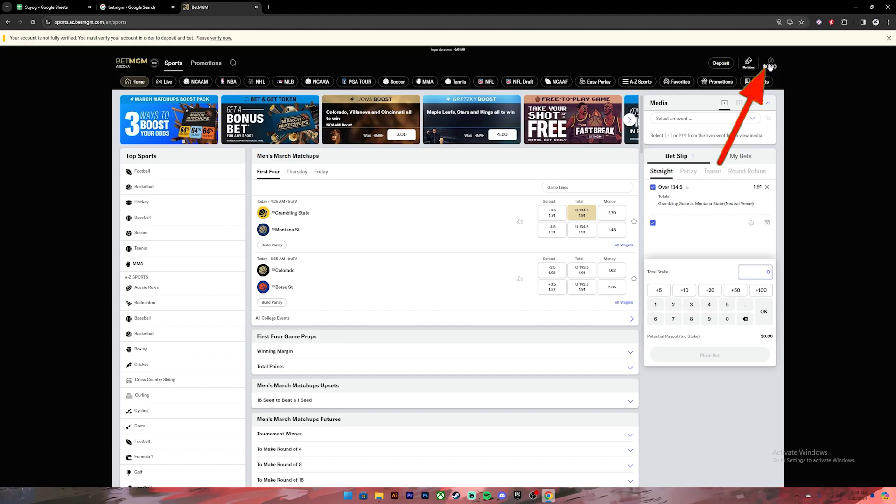
Go from account menu to Help Center's Contact Us, start Live Chat, return to Google images.
left_click(770, 62)
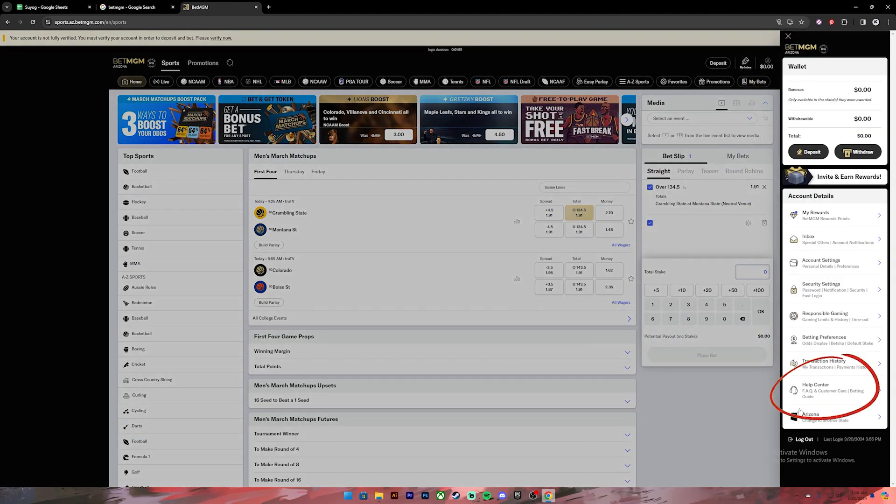
left_click(814, 391)
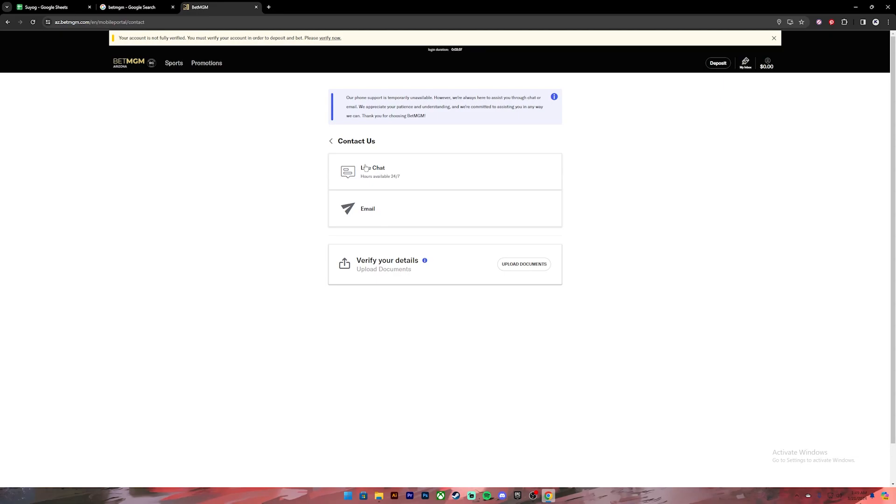
left_click(133, 7)
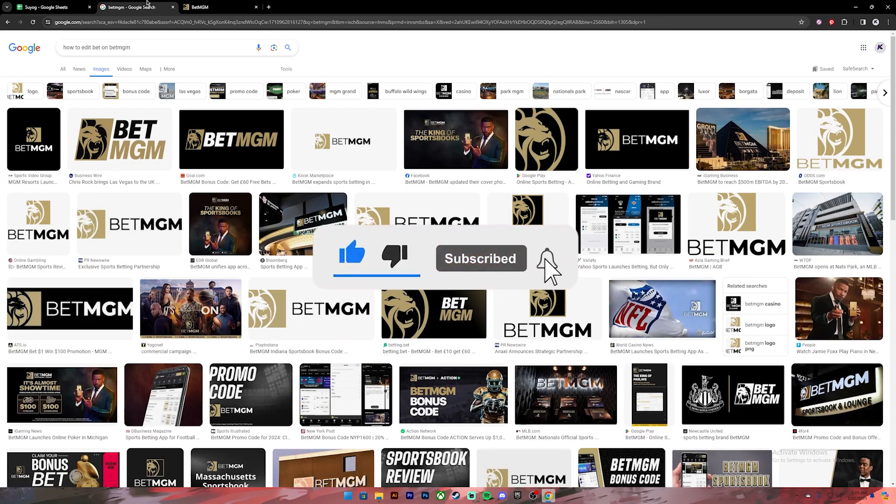
left_click(545, 258)
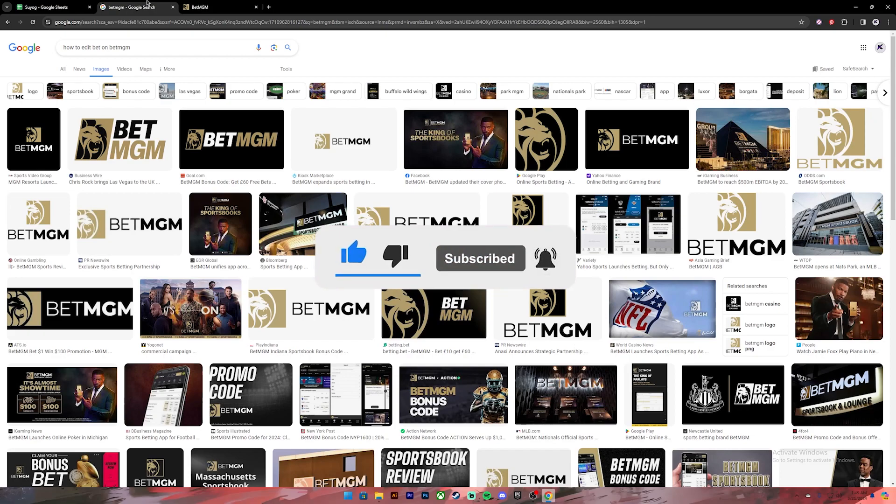